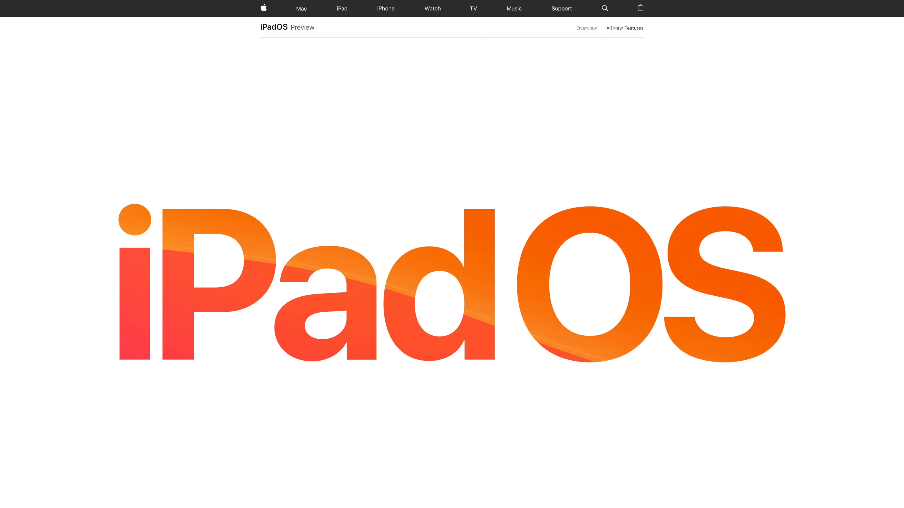
# Scroll down through the iPadOS preview page
pyautogui.scroll(-3)
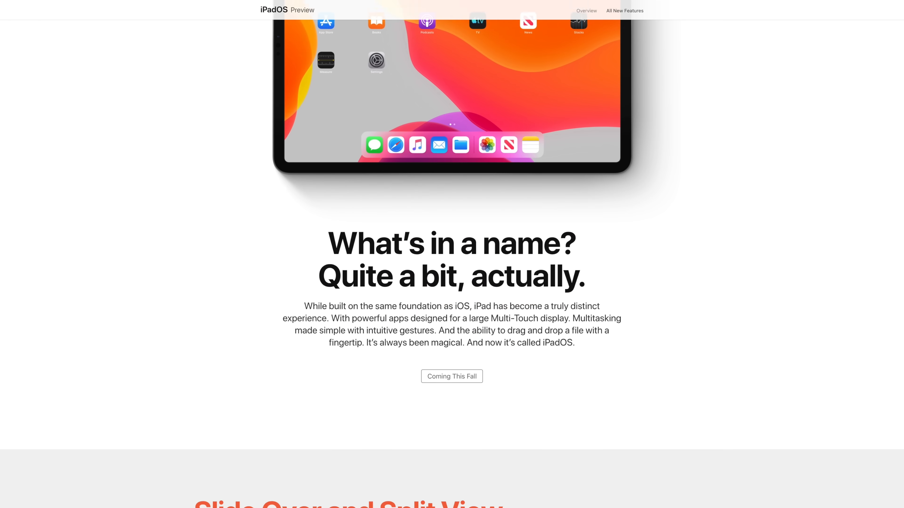
pyautogui.scroll(-3)
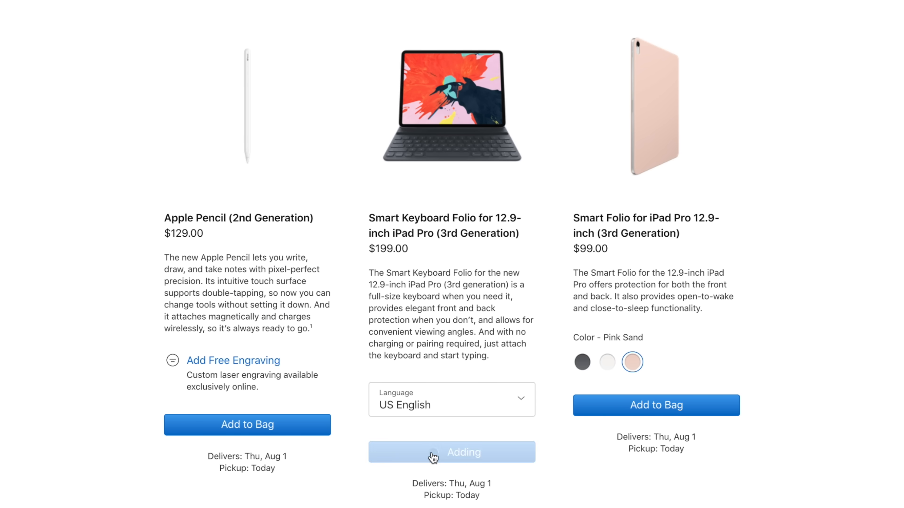
# Add the Apple Pencil (2nd Generation) to the bag from the accessories page
pyautogui.click(246, 425)
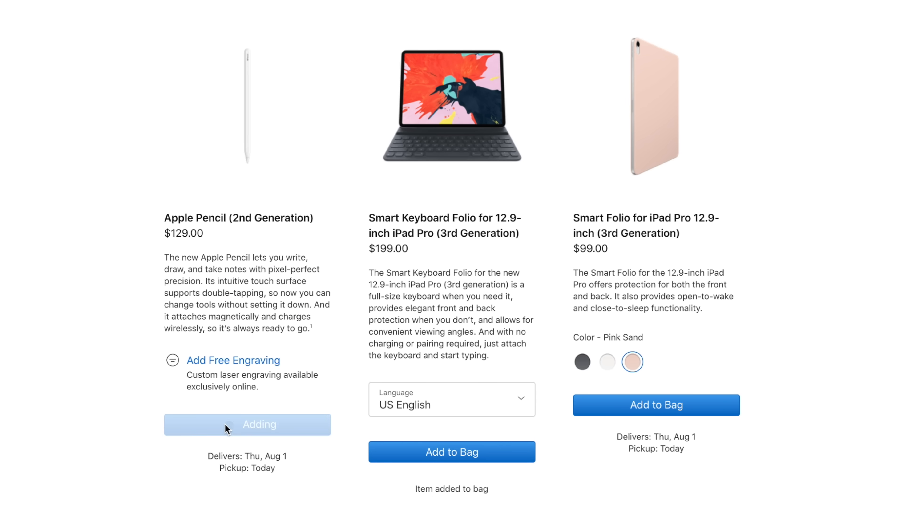
pyautogui.click(247, 425)
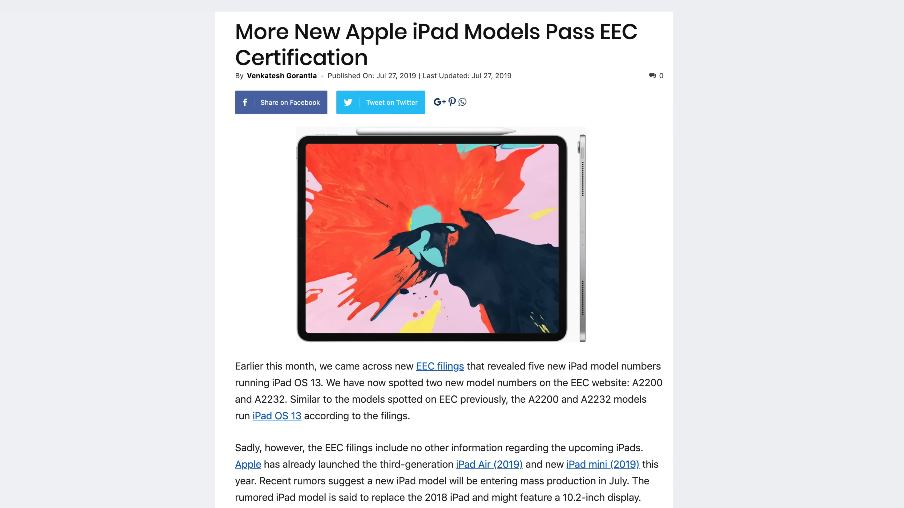
# Scroll up through the 'More New Apple iPad Models Pass EEC Certification' article
pyautogui.scroll(3)
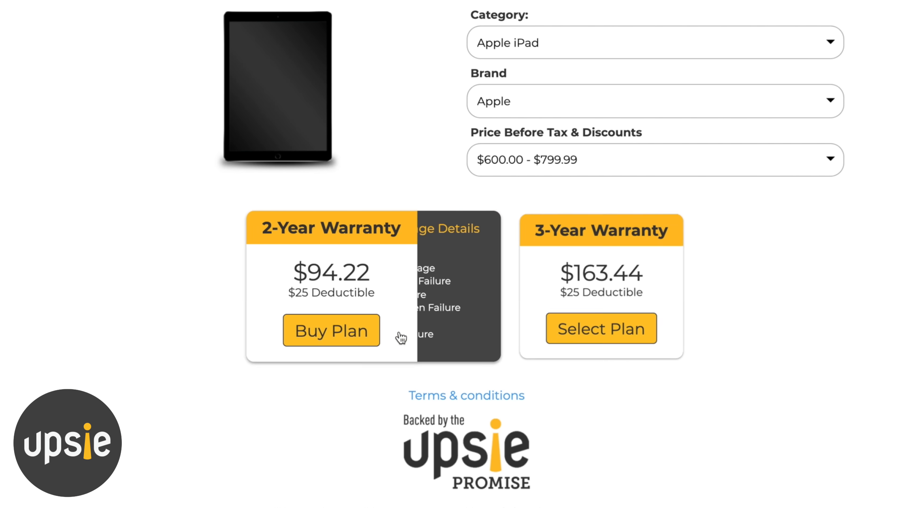
# Scroll to view the $94.22 2-year and $163.44 3-year Apple iPad plans
pyautogui.scroll(3)
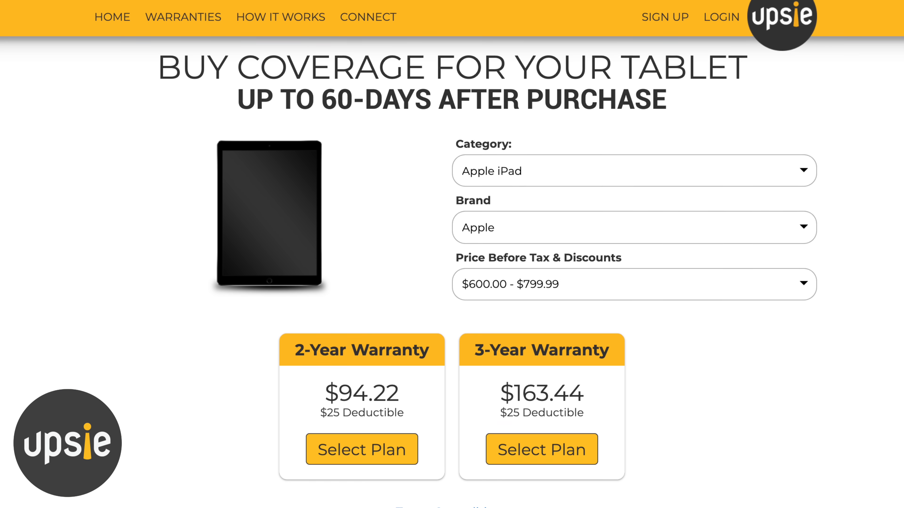